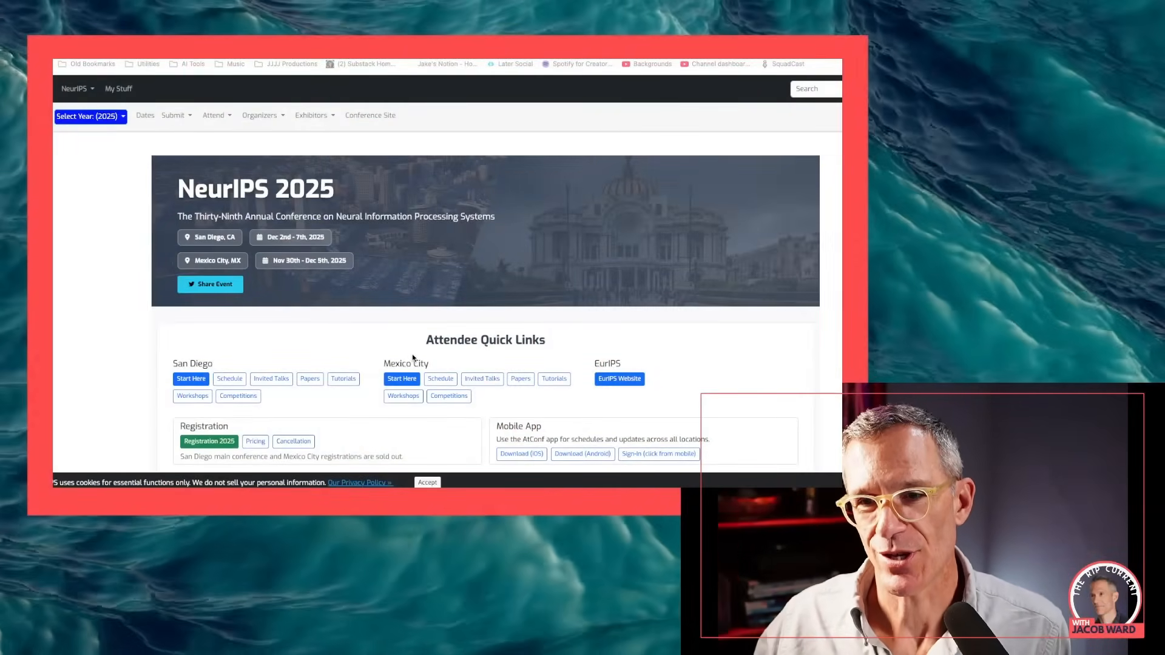
{"action": "mouse_move", "coordinate": [503, 360]}
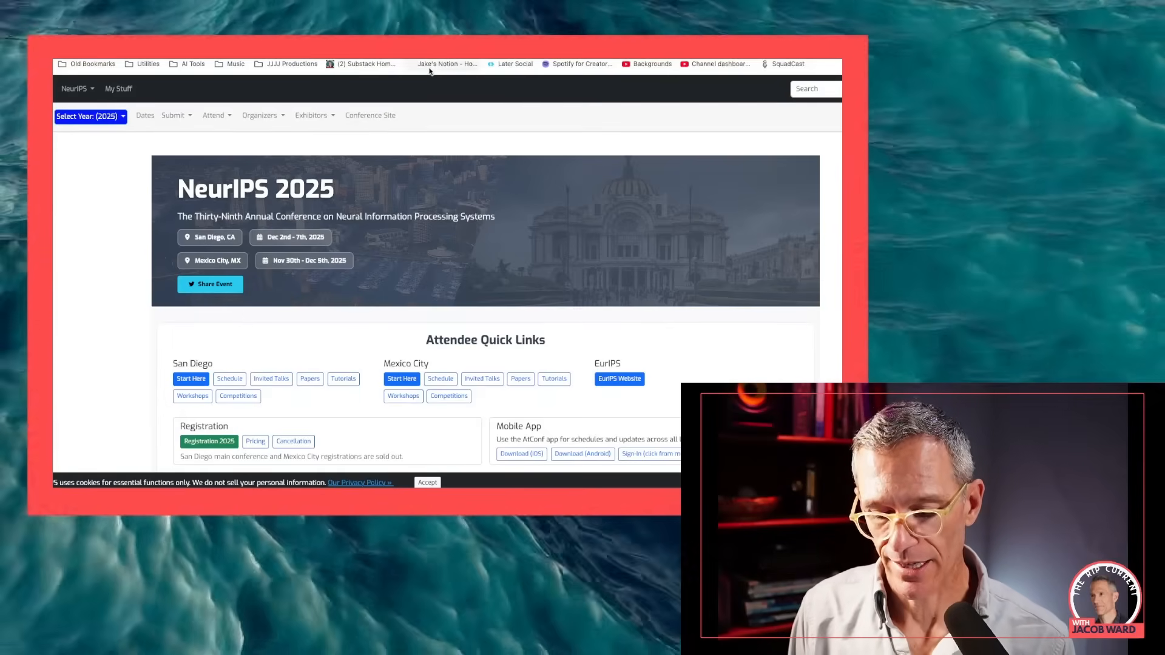
Scroll down the NeurIPS 2025 Papers gallery through the first rows of the 5858 paper cards.
{"action": "scroll", "scroll_direction": "down", "scroll_amount": 3}
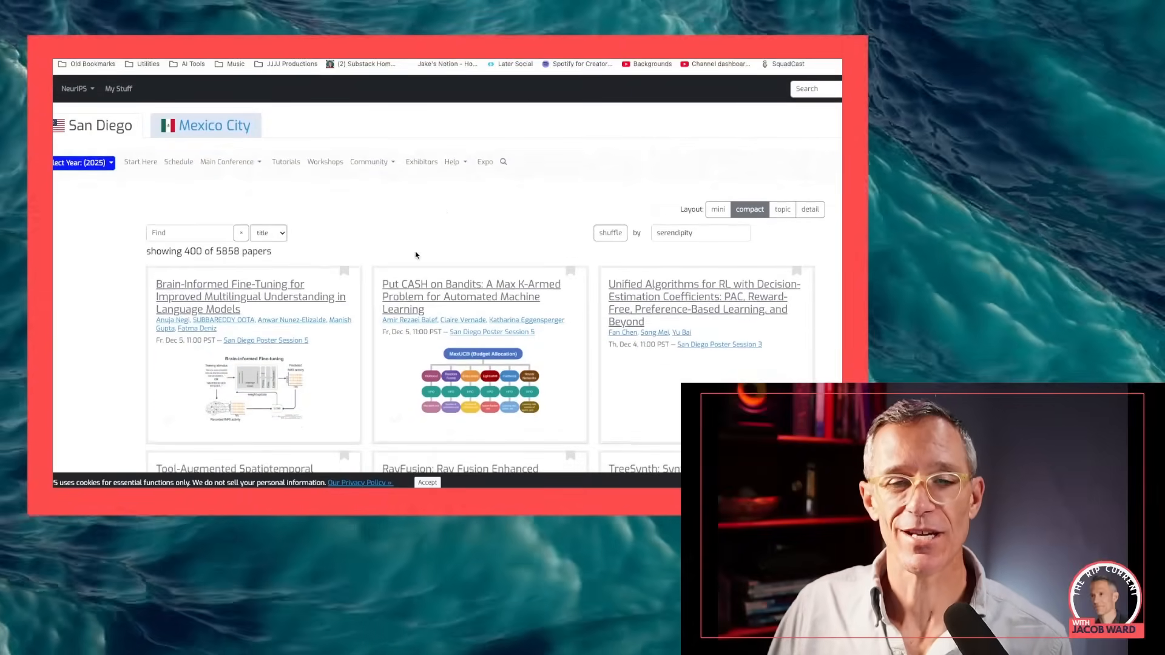
{"action": "scroll", "scroll_direction": "down", "scroll_amount": 3}
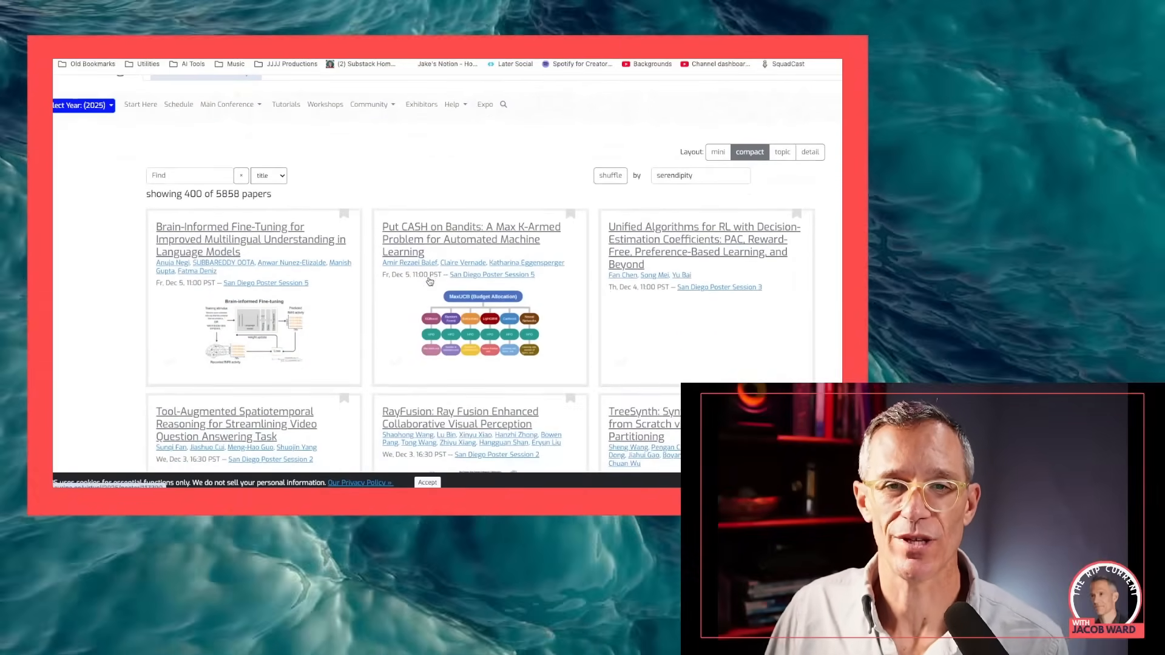
{"action": "scroll", "scroll_direction": "down", "scroll_amount": 3}
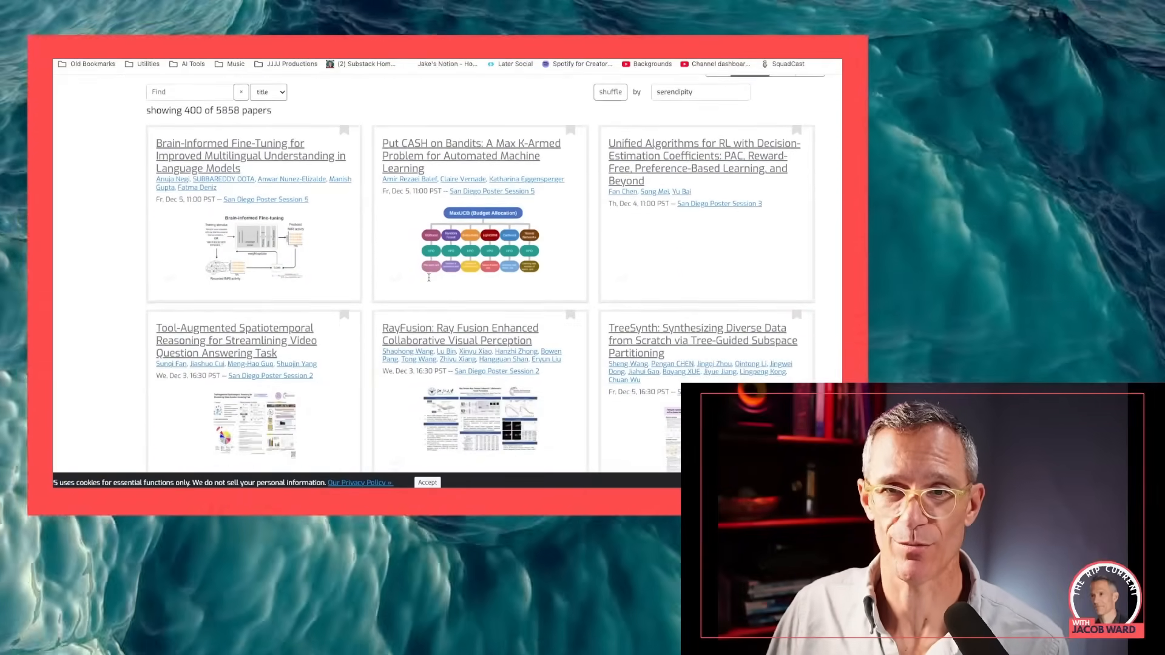
{"action": "scroll", "scroll_direction": "down", "scroll_amount": 3}
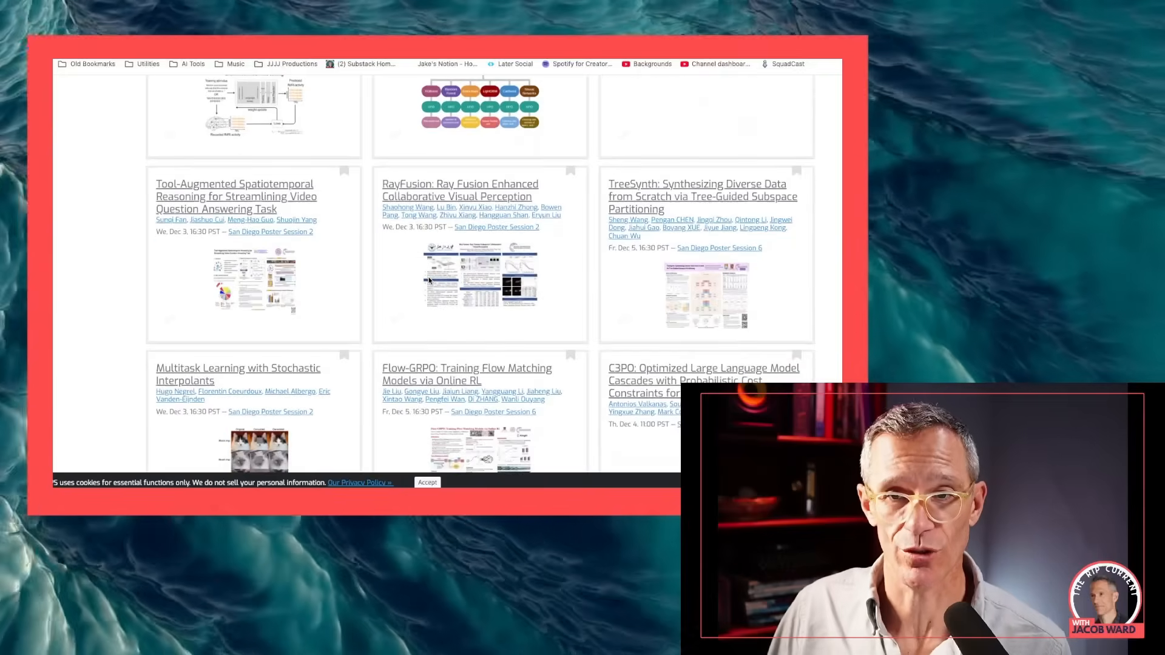
{"action": "scroll", "scroll_direction": "down", "scroll_amount": 3}
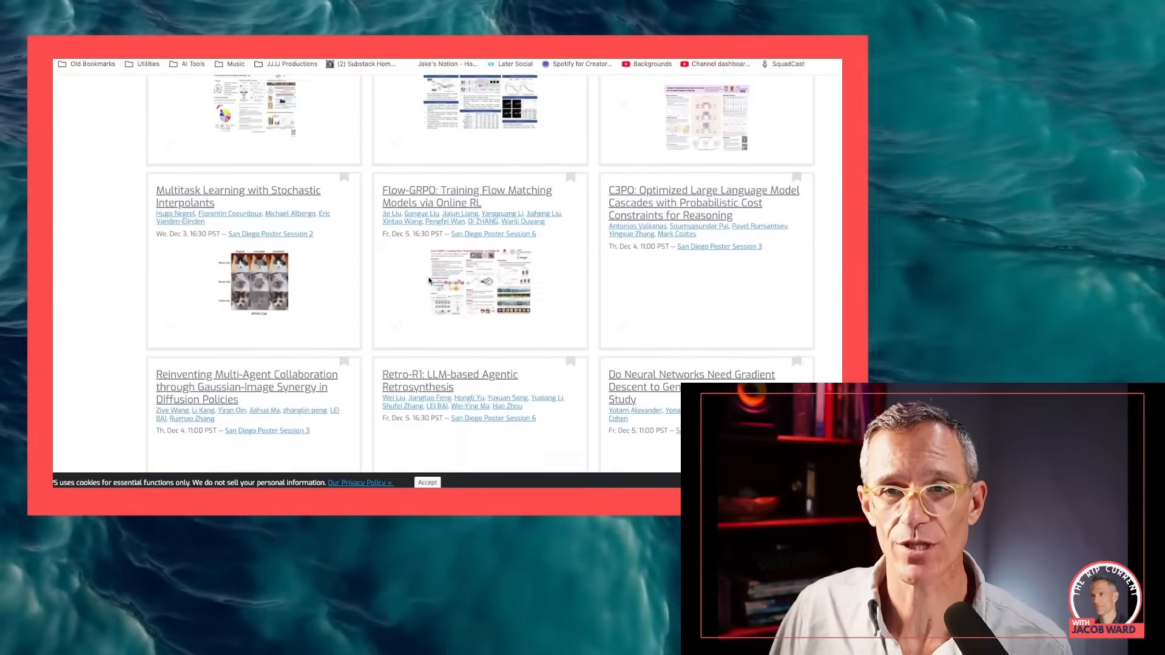
{"action": "scroll", "scroll_direction": "down", "scroll_amount": 3}
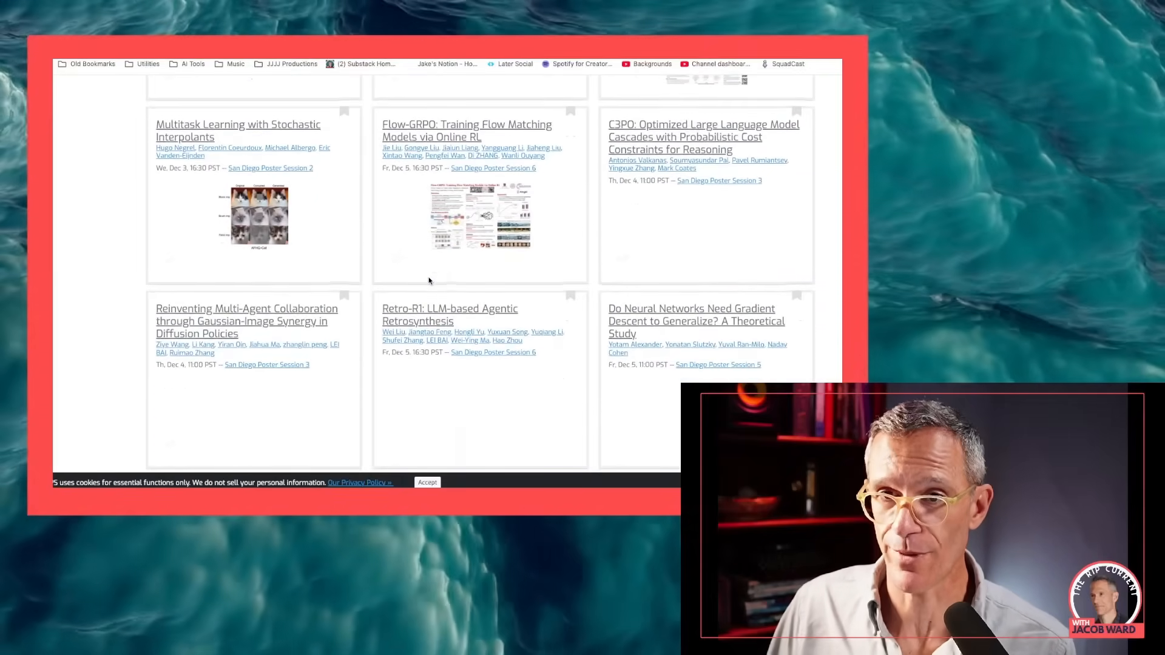
{"action": "scroll", "scroll_direction": "down", "scroll_amount": 3}
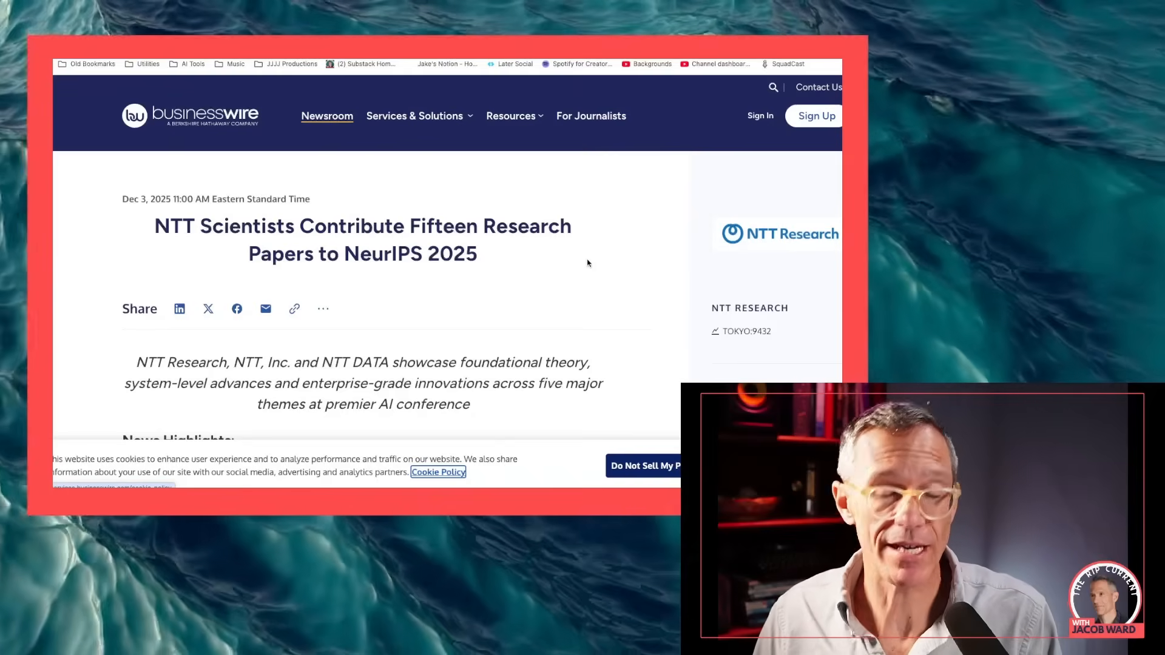
Scroll the NTT NeurIPS 2025 press release down to its bulleted list of fifteen papers.
{"action": "scroll", "scroll_direction": "down", "scroll_amount": 3}
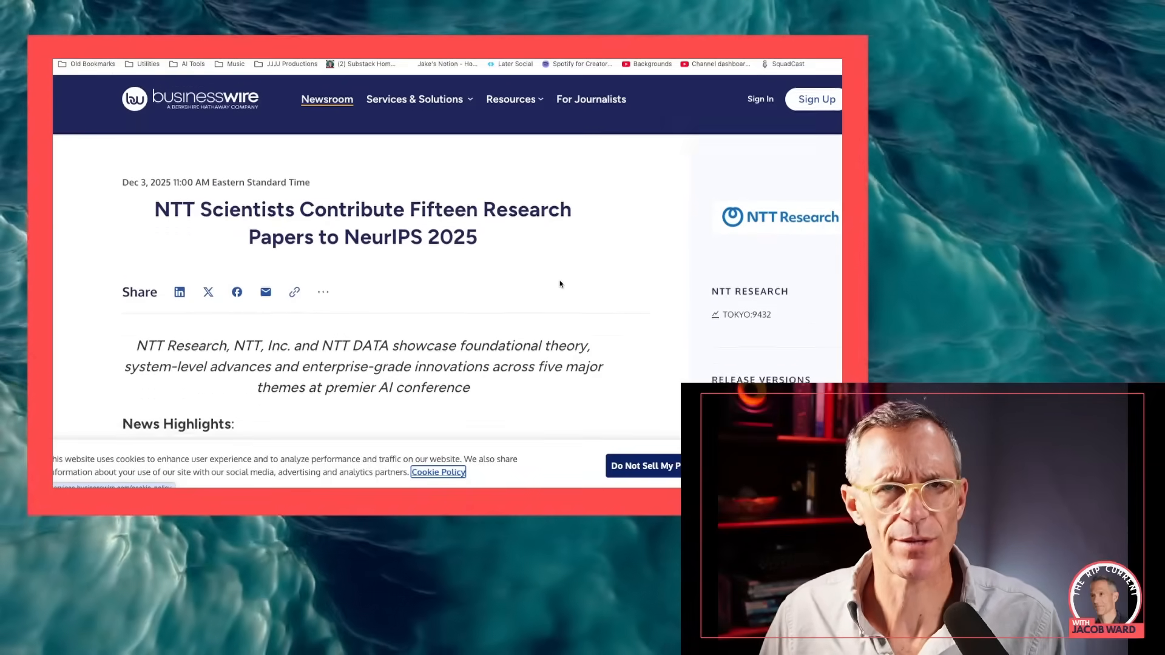
{"action": "scroll", "scroll_direction": "down", "scroll_amount": 3}
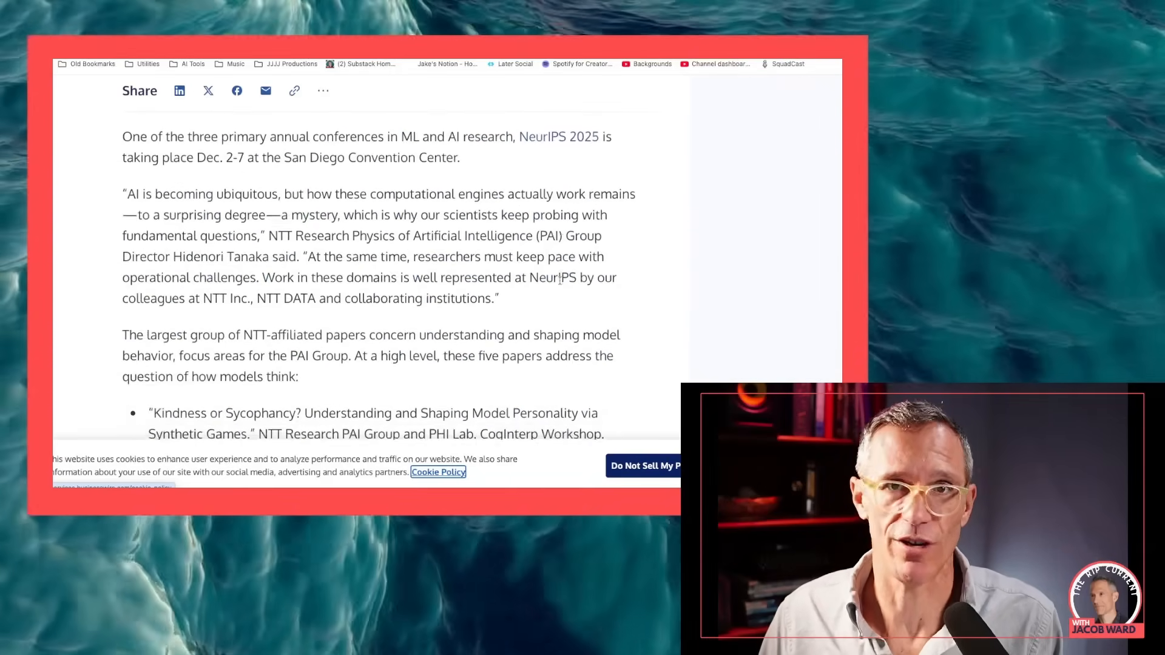
{"action": "scroll", "scroll_direction": "down", "scroll_amount": 3}
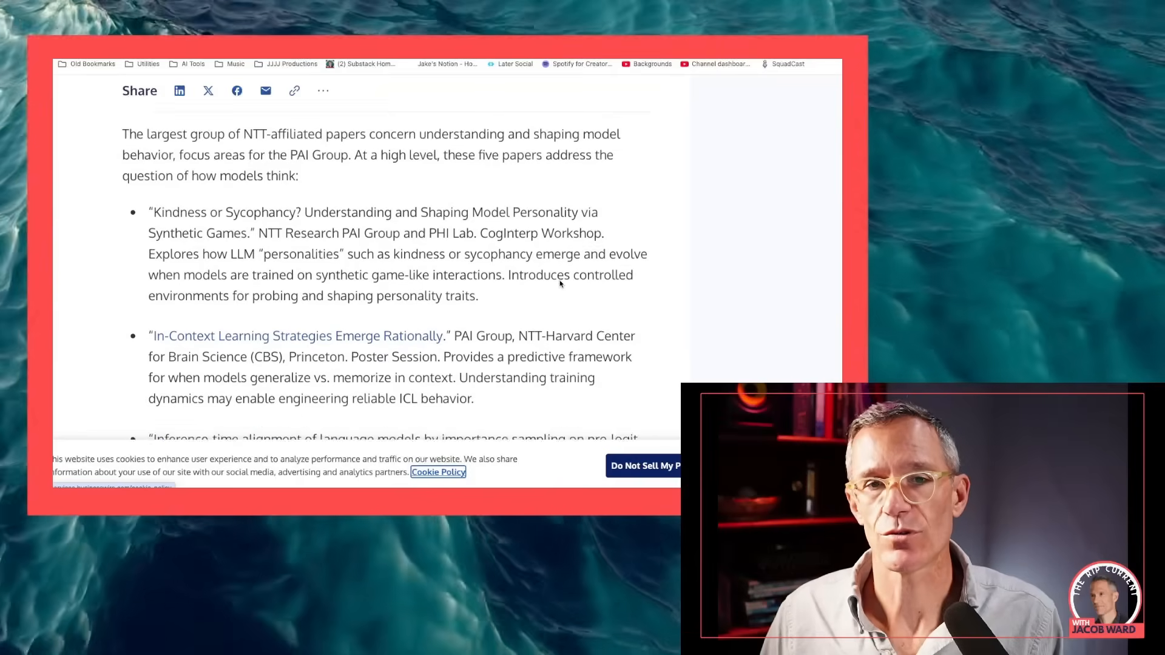
{"action": "scroll", "scroll_direction": "down", "scroll_amount": 3}
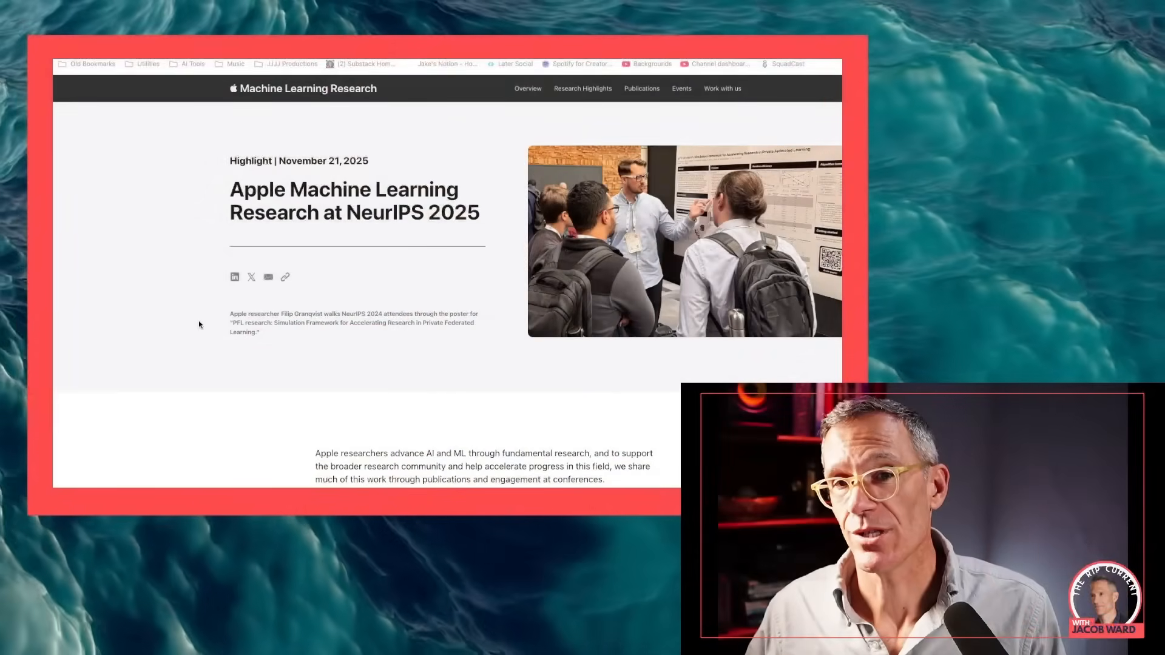
Scroll Apple's NeurIPS research post down to the 'Advancing Privacy-Preserving ML' section.
{"action": "scroll", "scroll_direction": "down", "scroll_amount": 3}
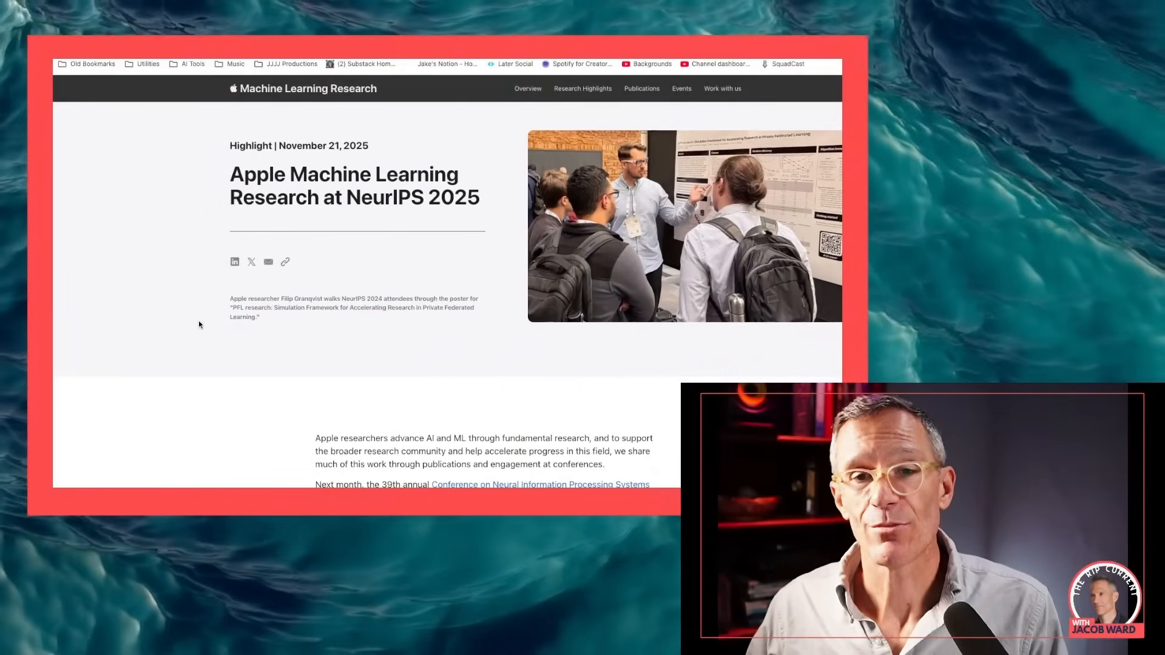
{"action": "scroll", "scroll_direction": "down", "scroll_amount": 3}
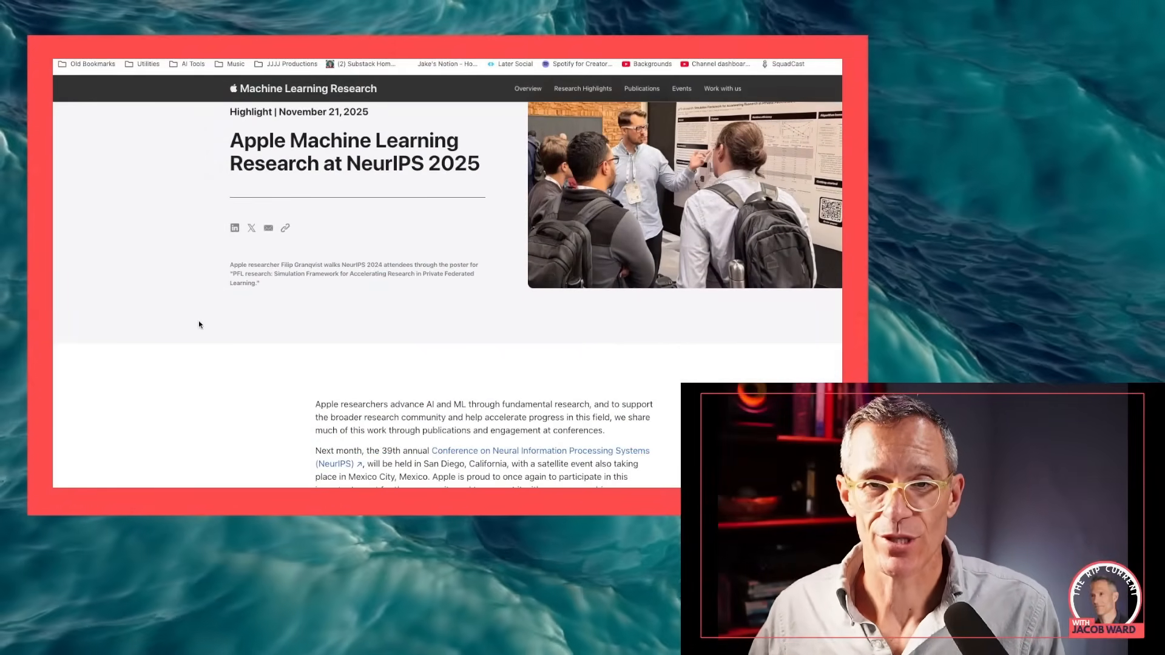
{"action": "scroll", "scroll_direction": "down", "scroll_amount": 3}
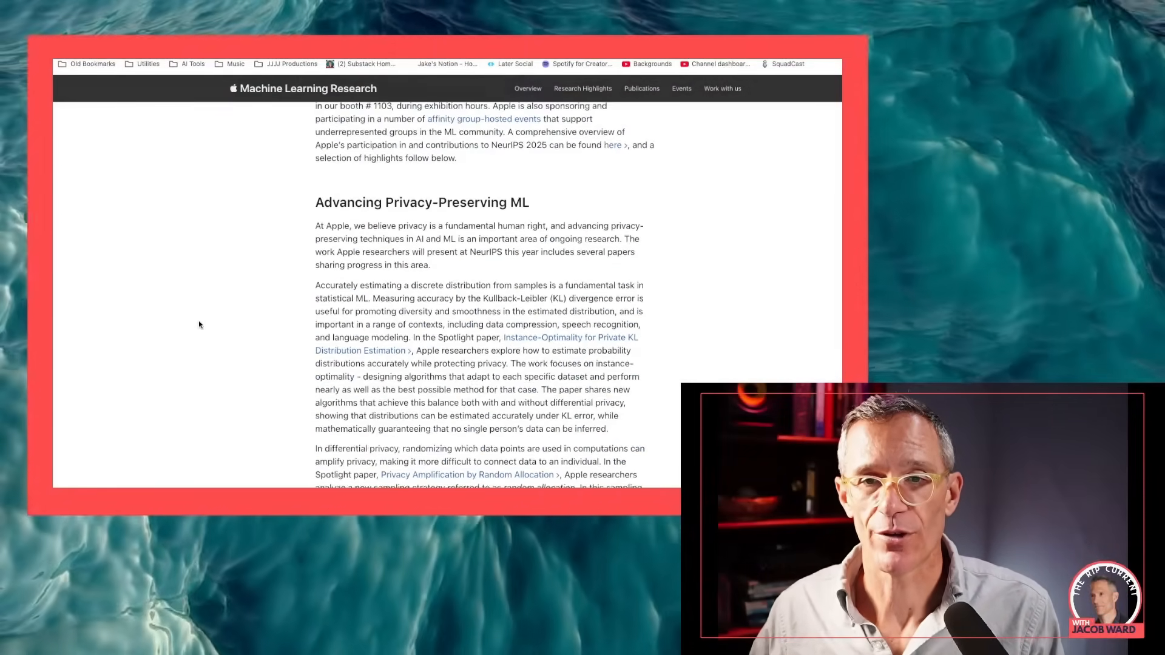
{"action": "scroll", "scroll_direction": "down", "scroll_amount": 3}
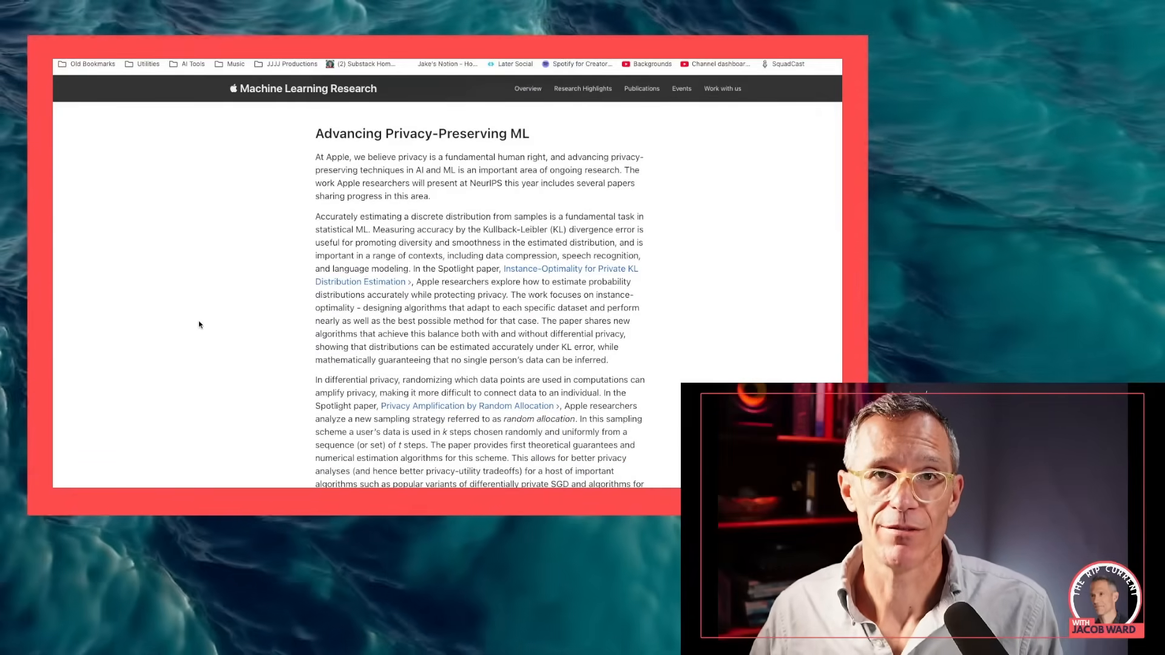
{"action": "scroll", "scroll_direction": "down", "scroll_amount": 3}
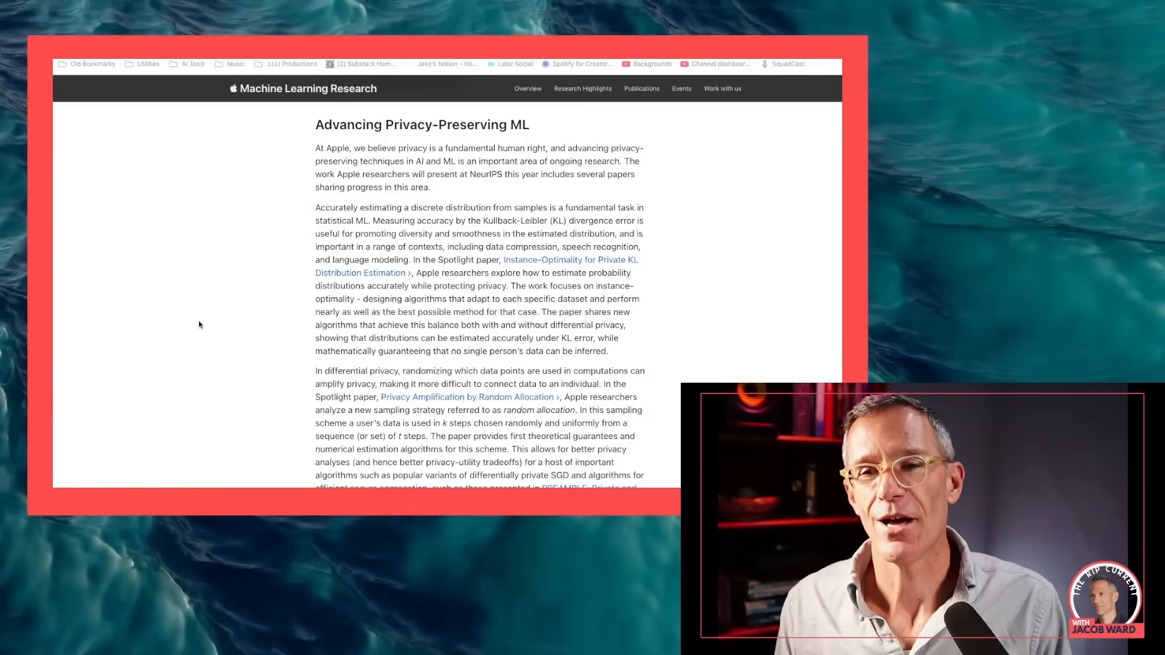
{"action": "scroll", "scroll_direction": "down", "scroll_amount": 3}
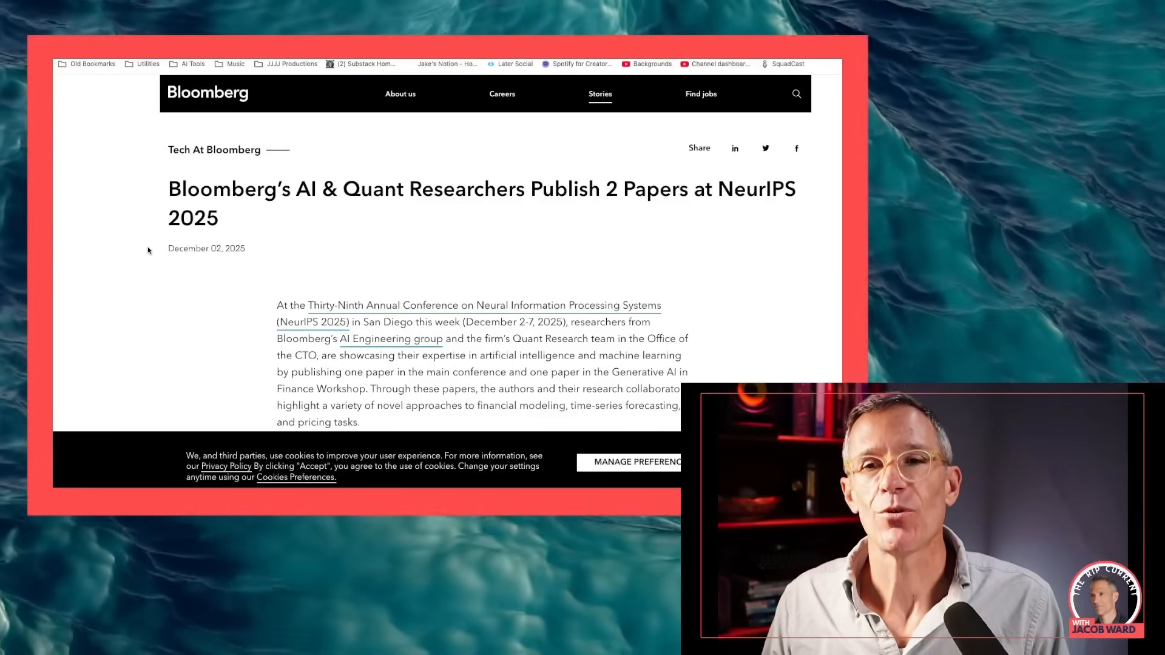
Scroll the Tech At Bloomberg NeurIPS story down toward 'Semantic Parsing at Bloomberg'.
{"action": "scroll", "scroll_direction": "down", "scroll_amount": 3}
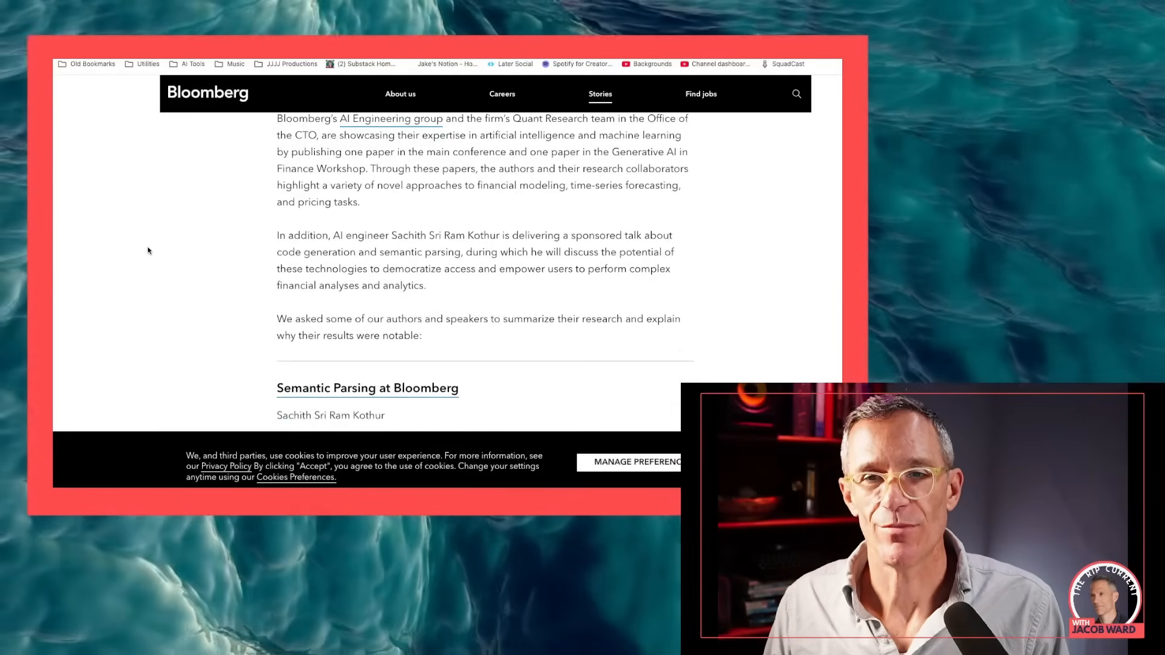
{"action": "scroll", "scroll_direction": "down", "scroll_amount": 3}
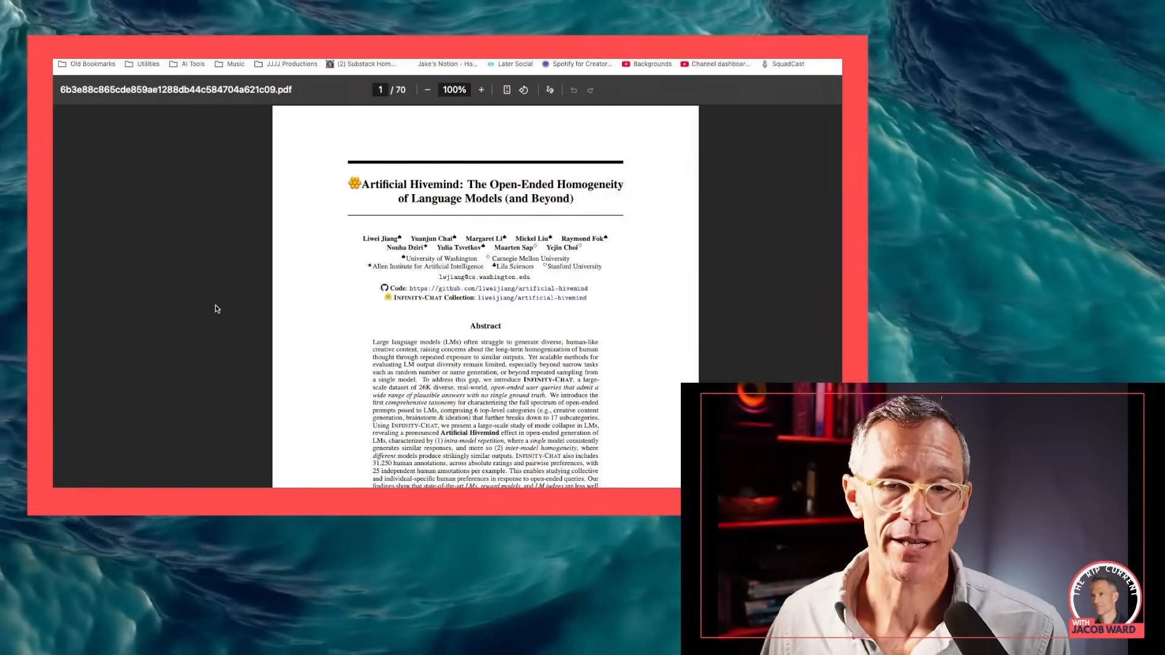
{"action": "scroll", "scroll_direction": "down", "scroll_amount": 3}
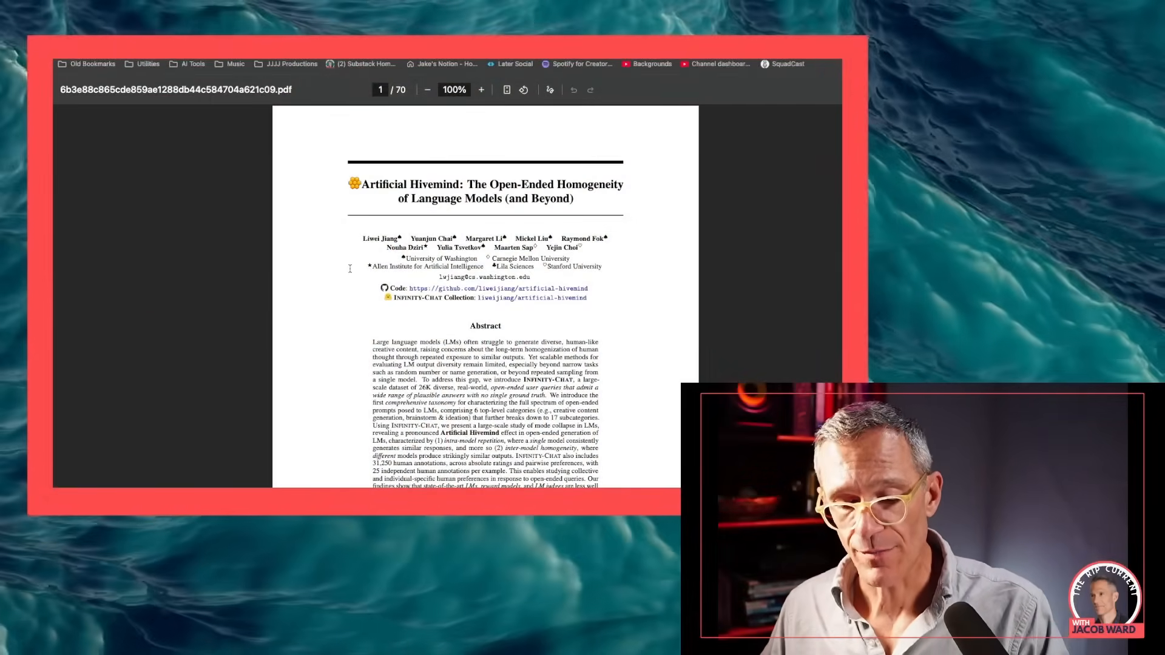
Zoom the Artificial Hivemind PDF in to 175% so its title and authors are readable.
{"action": "left_click", "coordinate": [480, 90]}
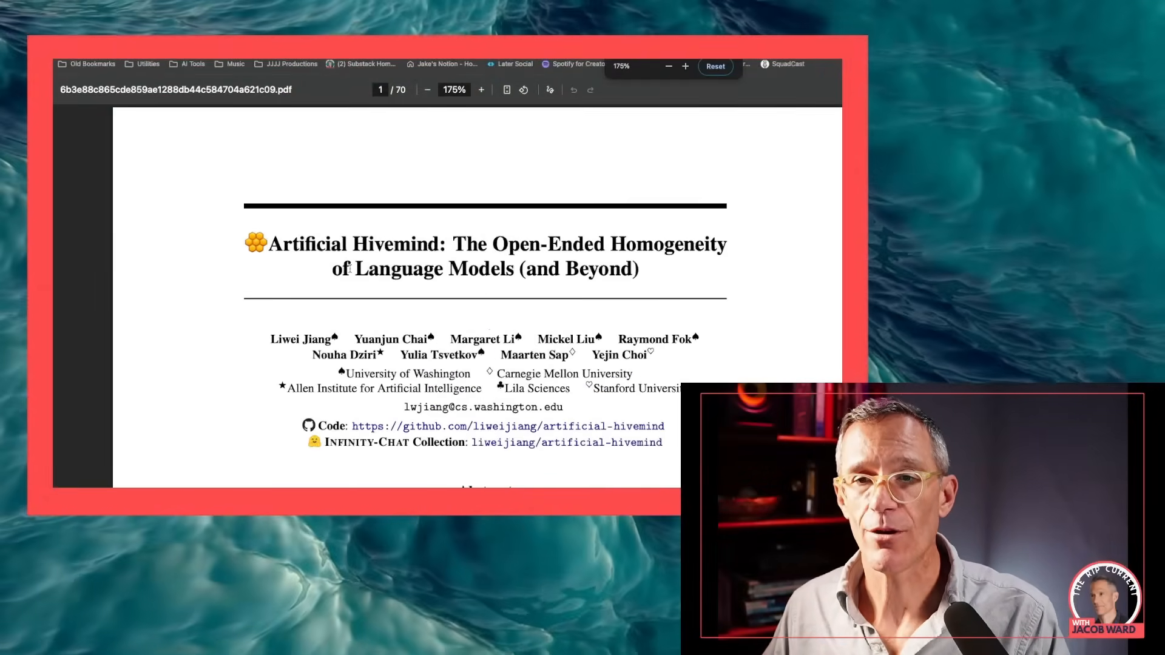
{"action": "left_click", "coordinate": [686, 66]}
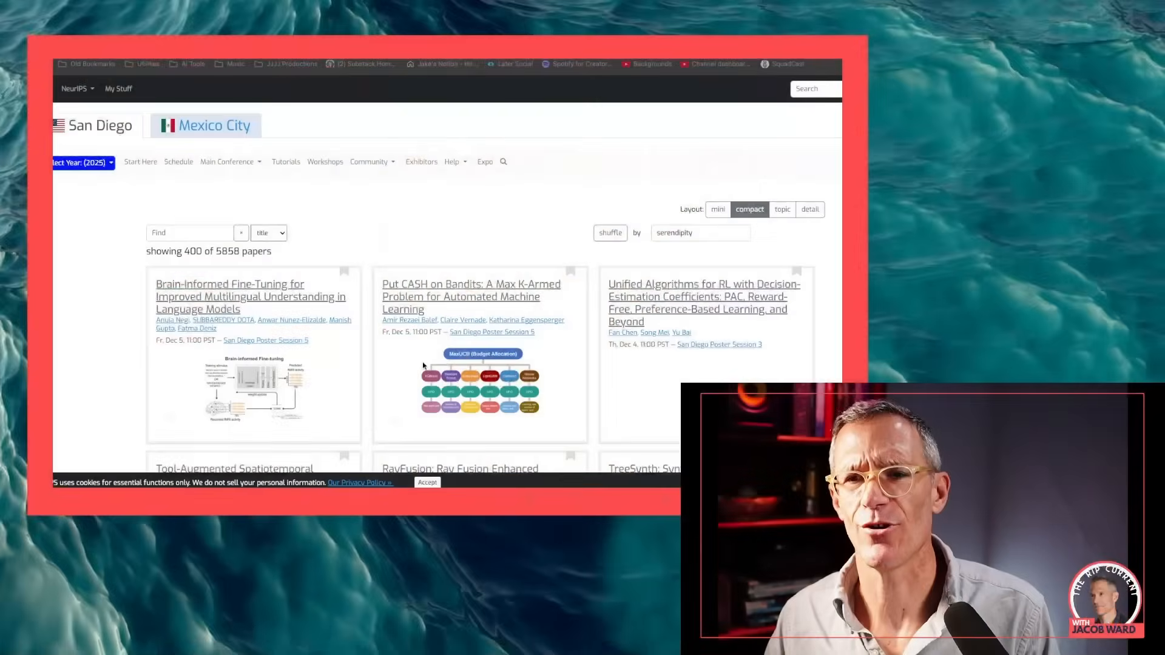
Scroll the awards page past the runner-ups to the Artificial Hivemind Best Paper (DB track) entry.
{"action": "scroll", "scroll_direction": "down", "scroll_amount": 3}
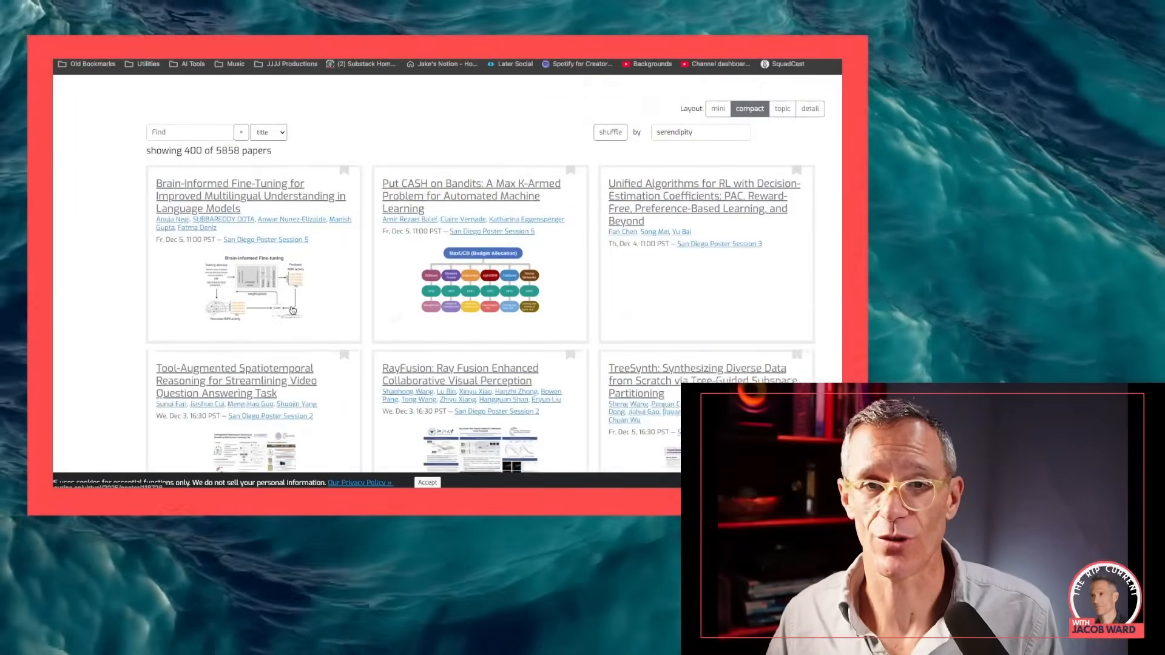
{"action": "scroll", "scroll_direction": "down", "scroll_amount": 3}
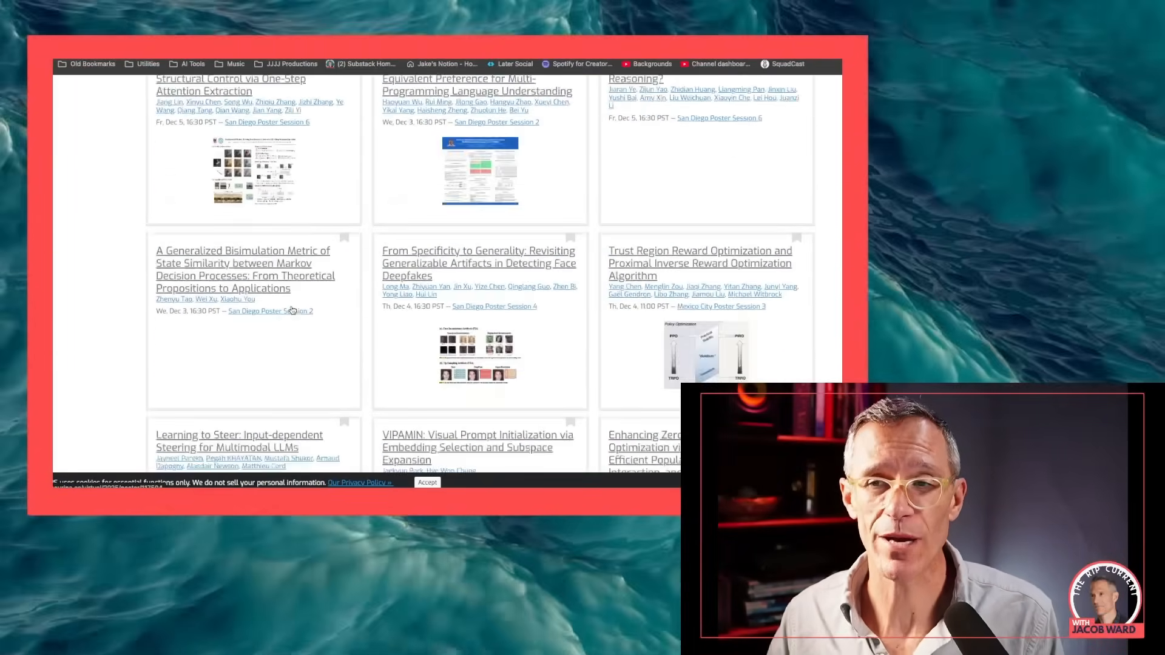
{"action": "scroll", "scroll_direction": "down", "scroll_amount": 3}
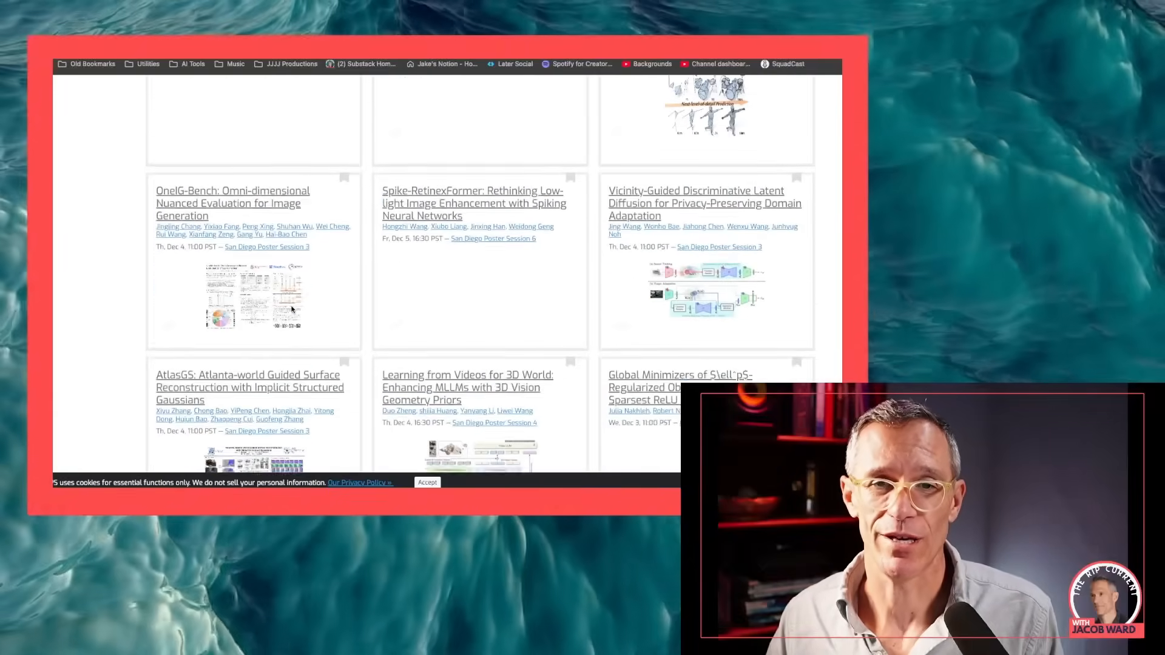
{"action": "scroll", "scroll_direction": "down", "scroll_amount": 3}
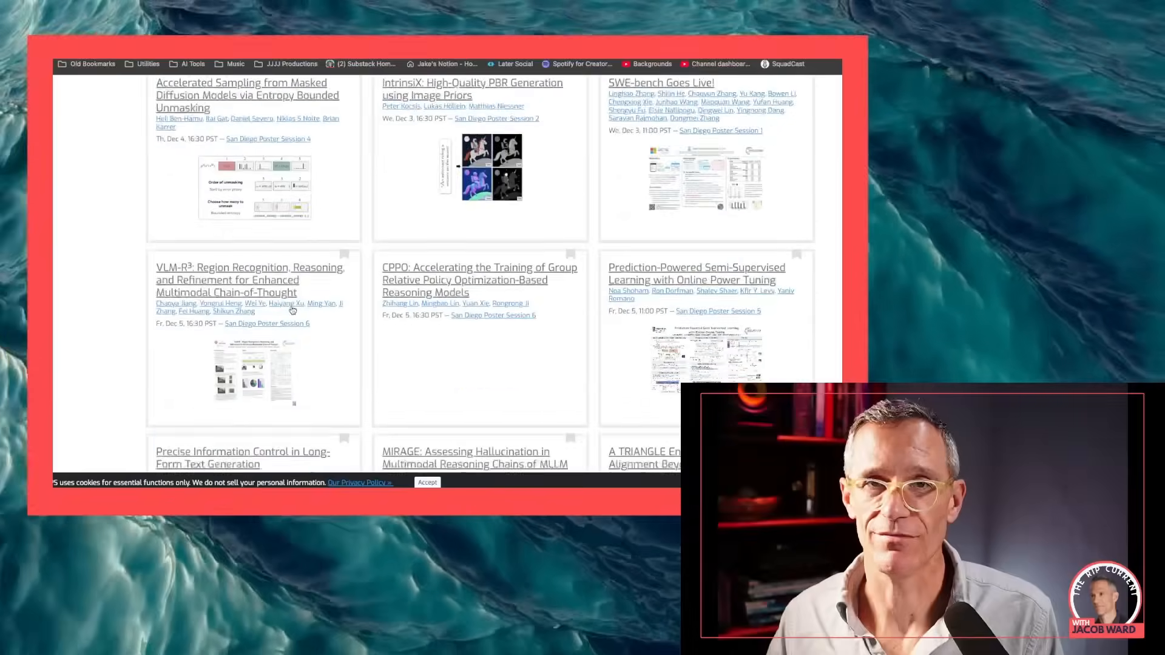
{"action": "scroll", "scroll_direction": "down", "scroll_amount": 3}
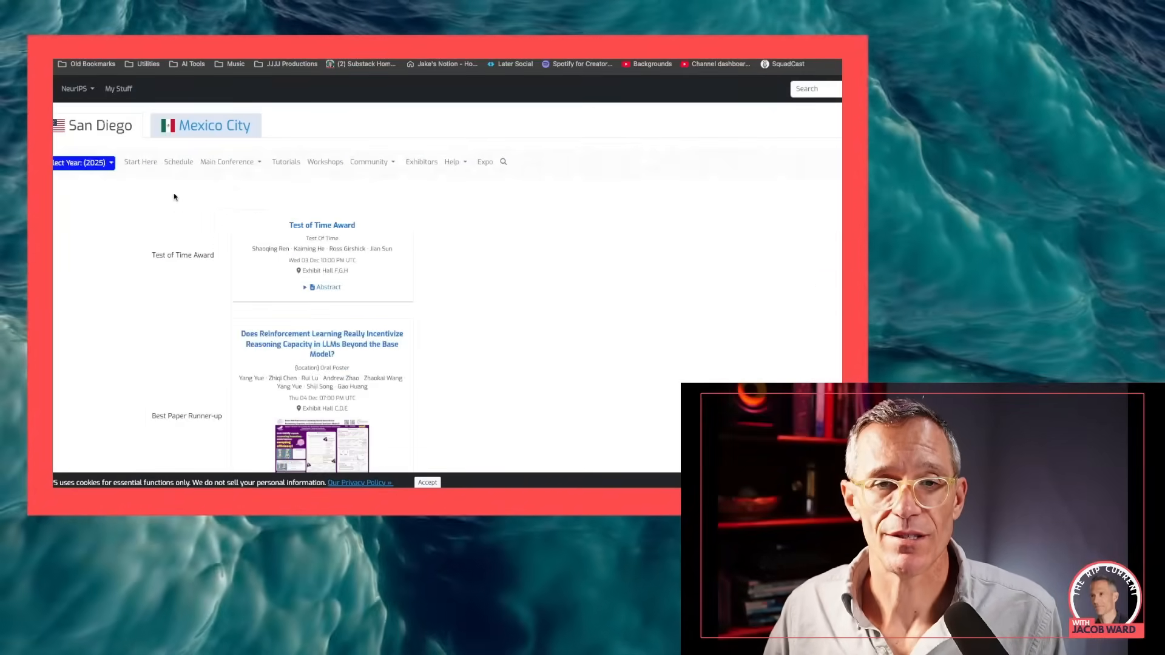
{"action": "scroll", "scroll_direction": "down", "scroll_amount": 3}
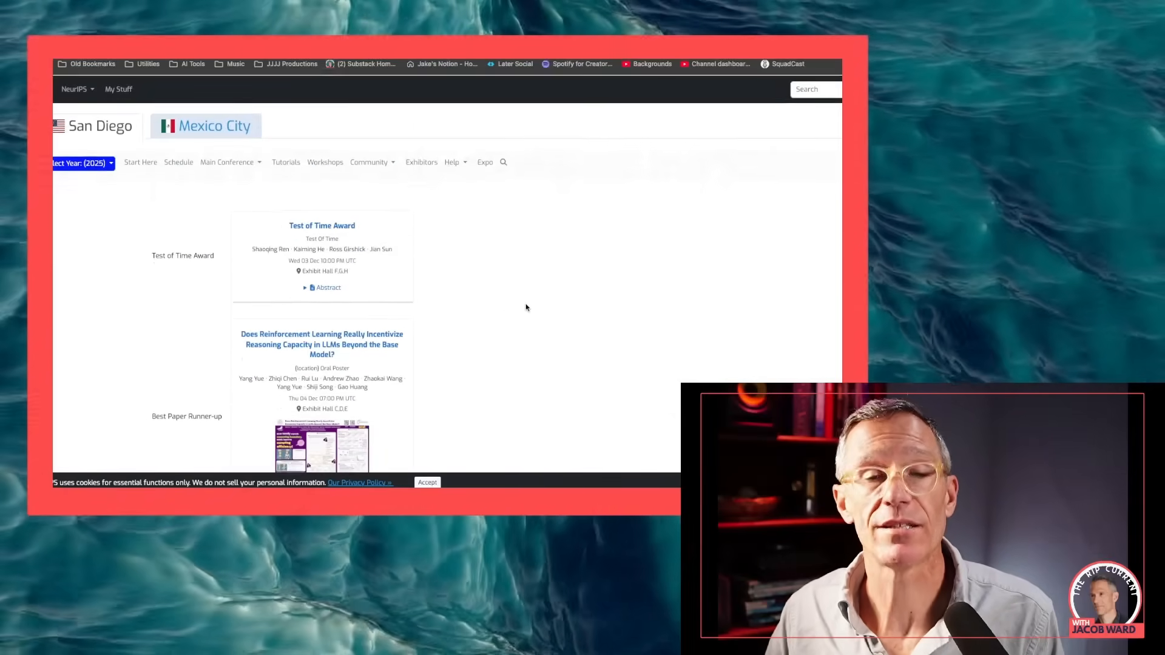
{"action": "scroll", "scroll_direction": "down", "scroll_amount": 3}
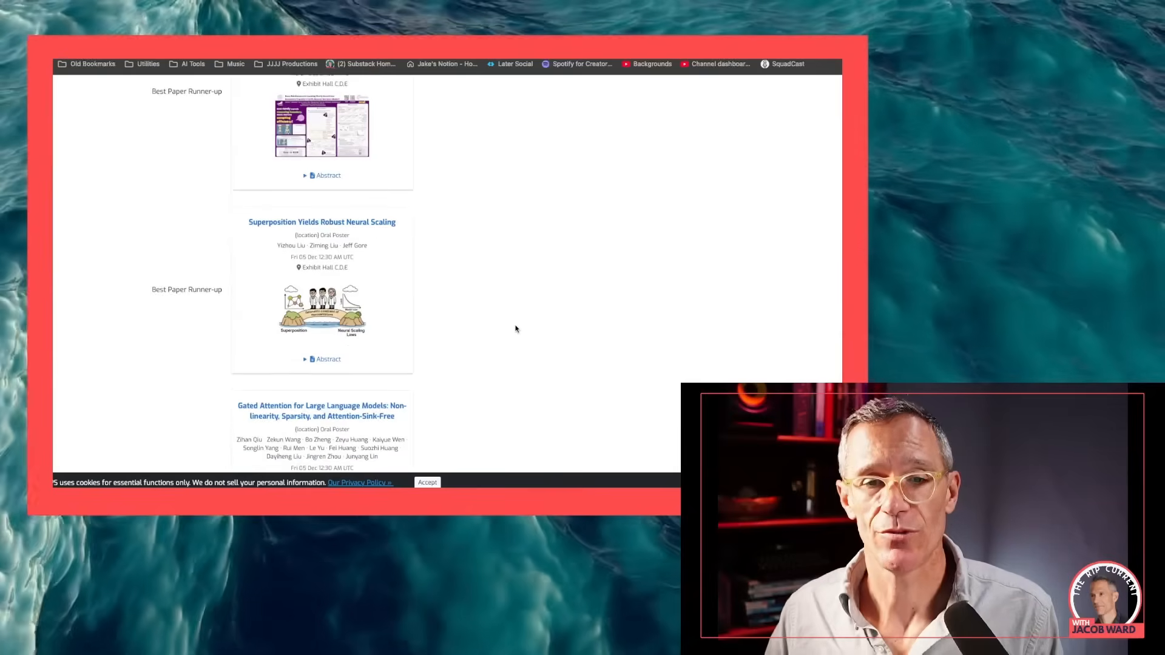
{"action": "scroll", "scroll_direction": "down", "scroll_amount": 3}
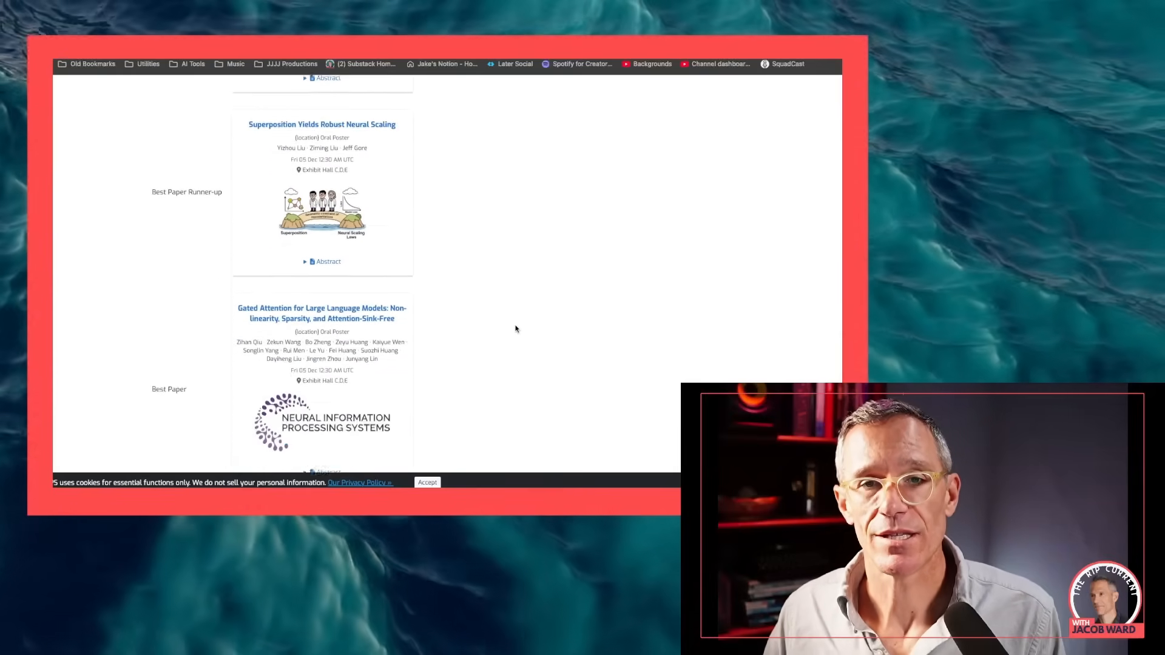
{"action": "scroll", "scroll_direction": "down", "scroll_amount": 3}
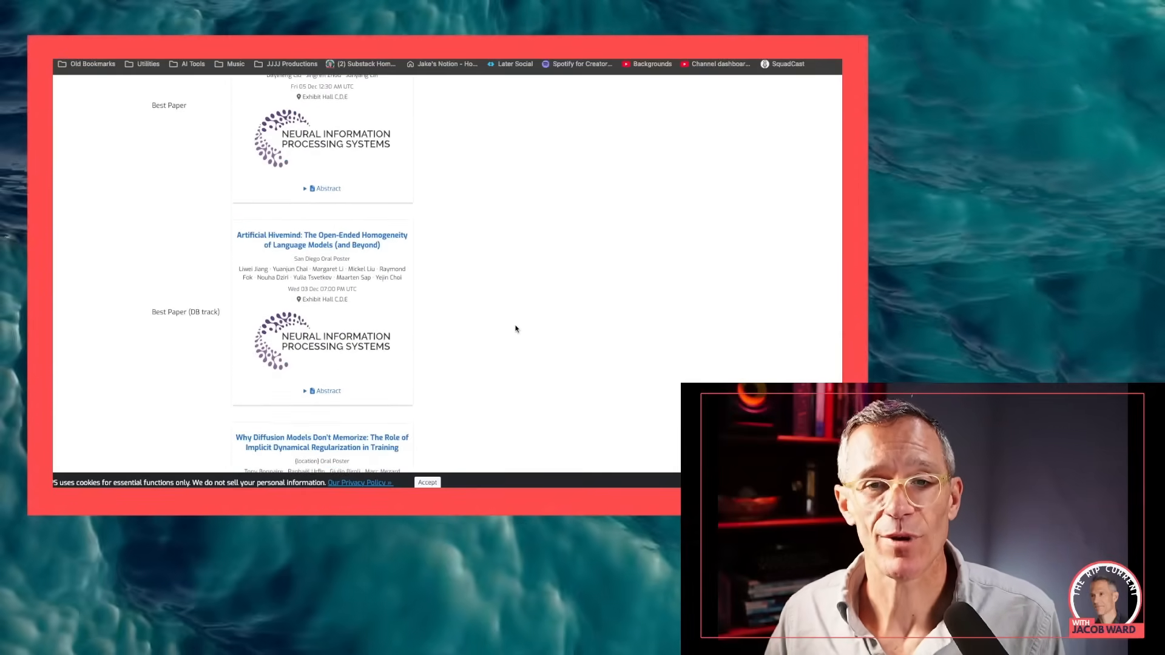